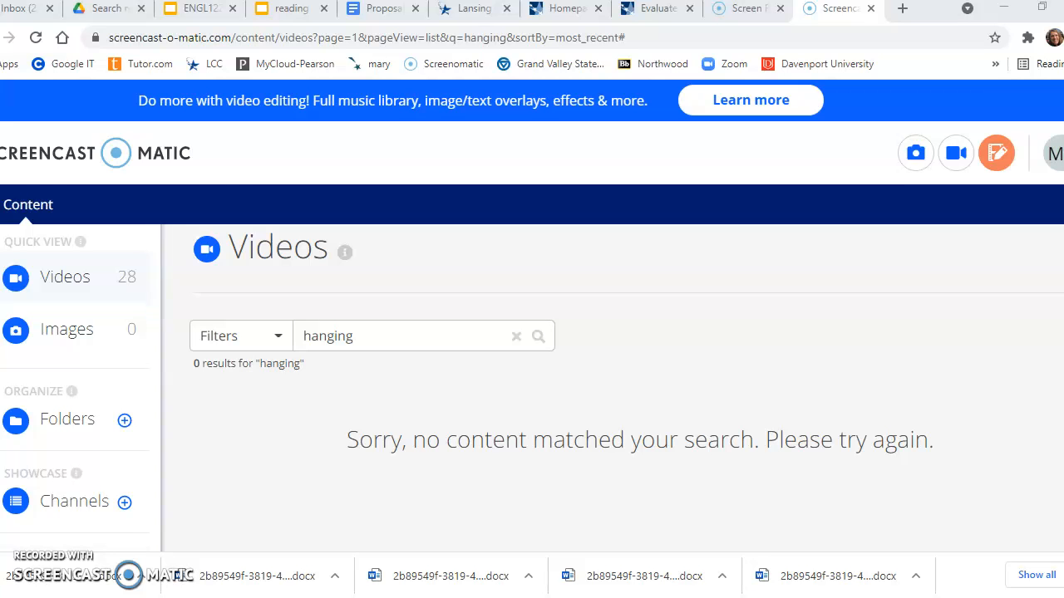
mouse_move(403, 10)
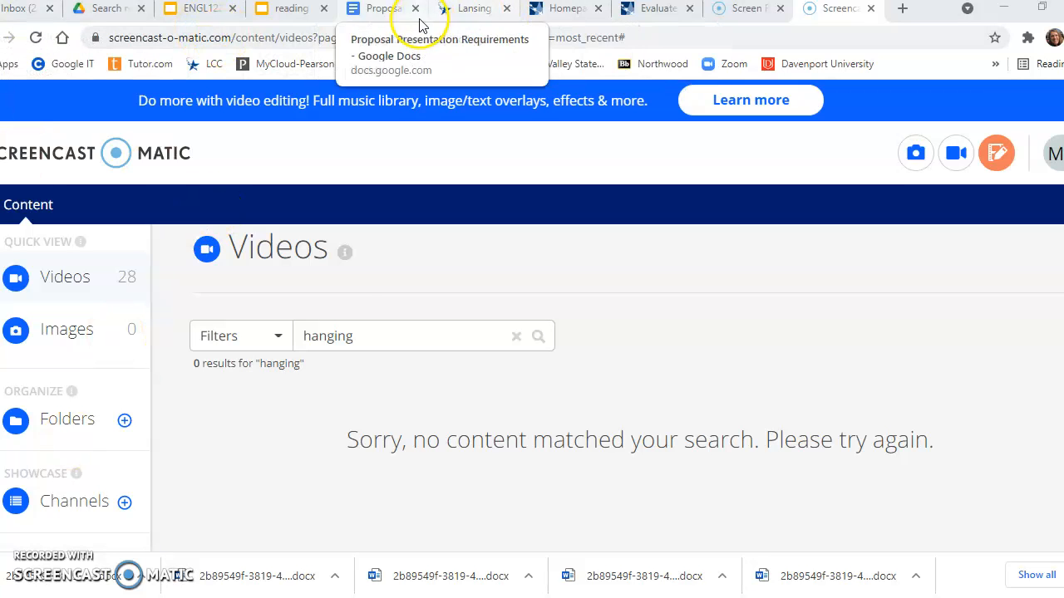
- Review the Proposal Presentation Requirements doc, then switch to the ENGL122 4.19.2021 slide deck
left_click(379, 8)
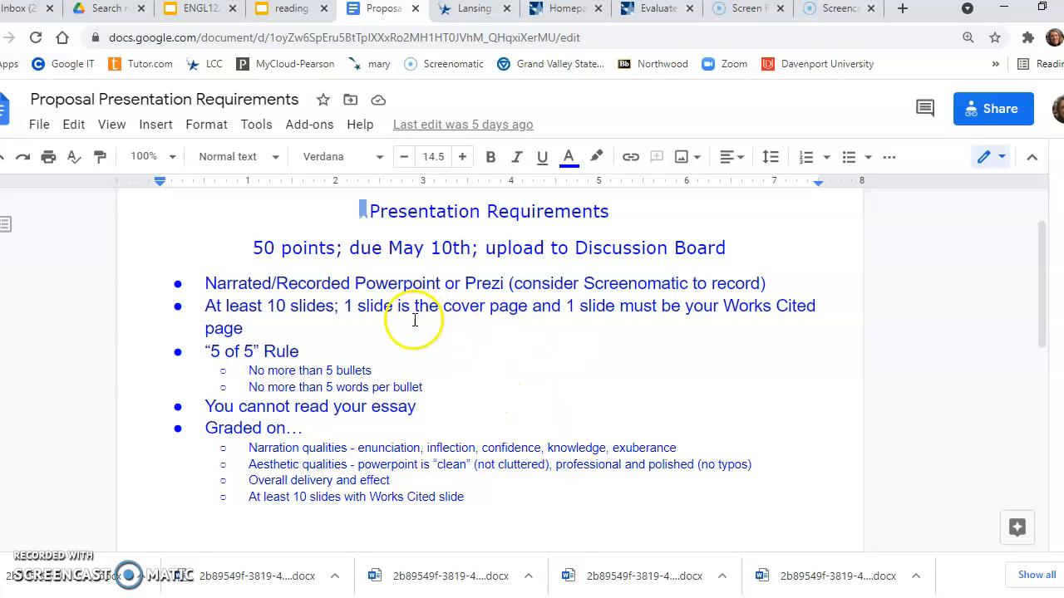
mouse_move(487, 282)
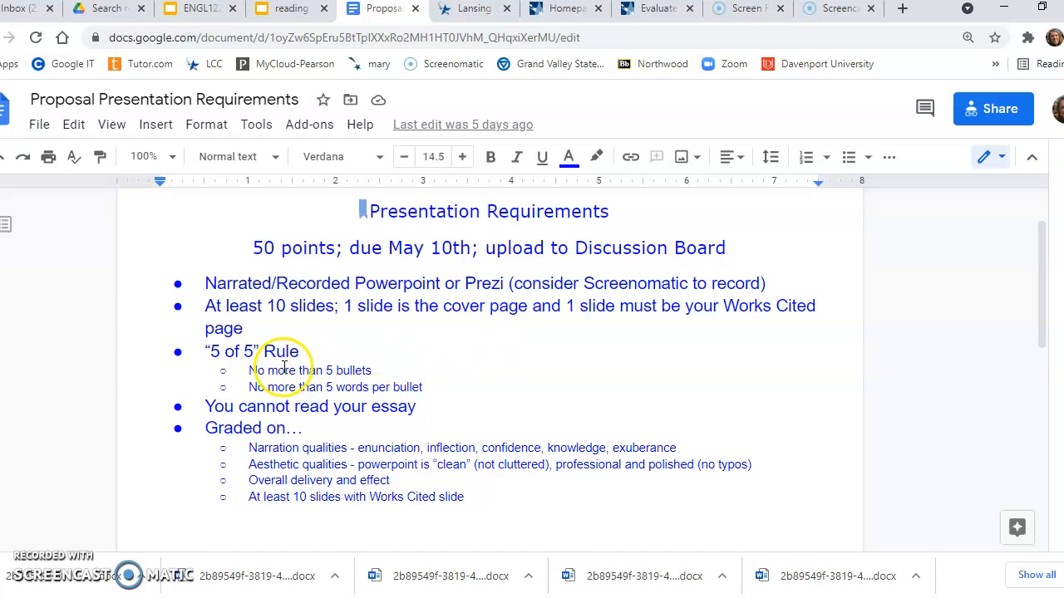
mouse_move(275, 305)
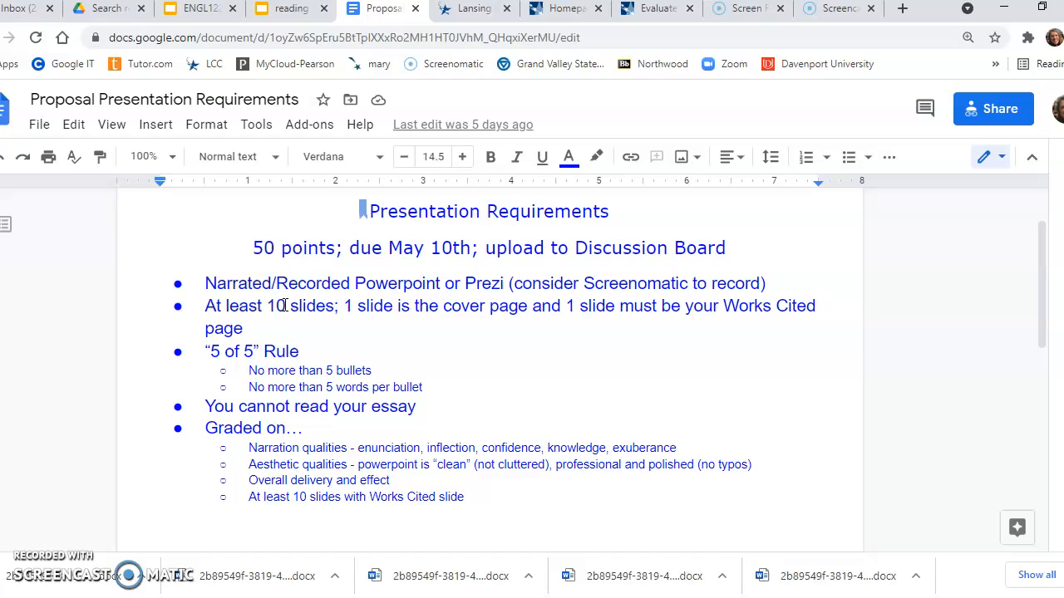
mouse_move(608, 306)
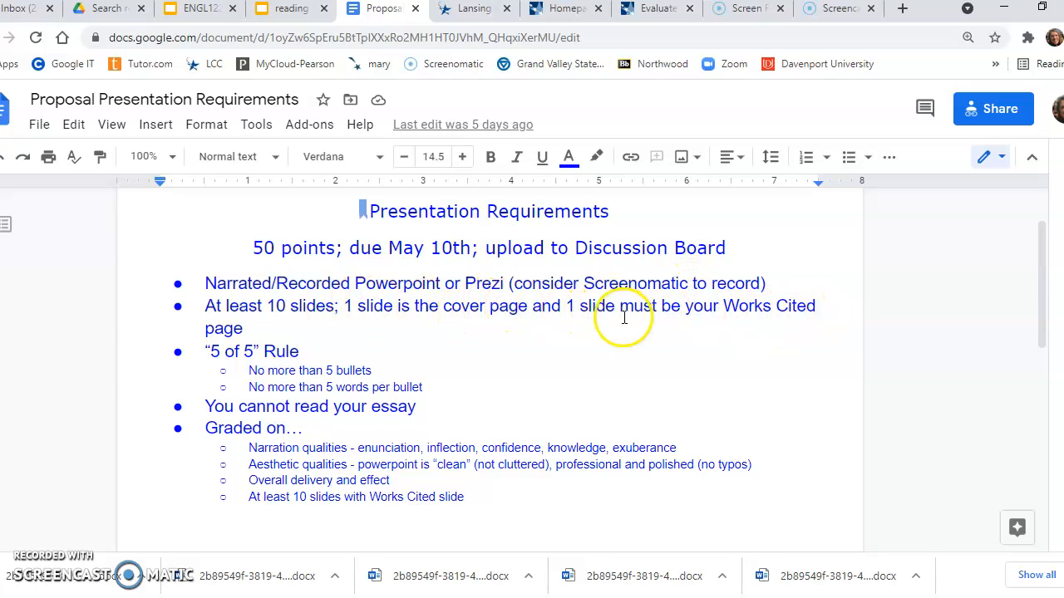
mouse_move(791, 316)
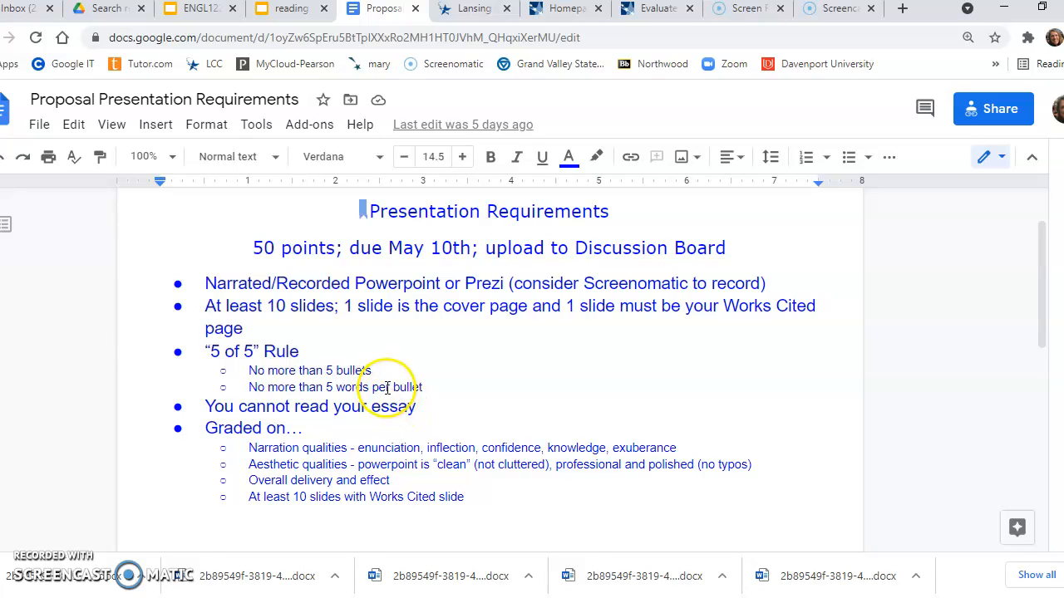
left_click(196, 8)
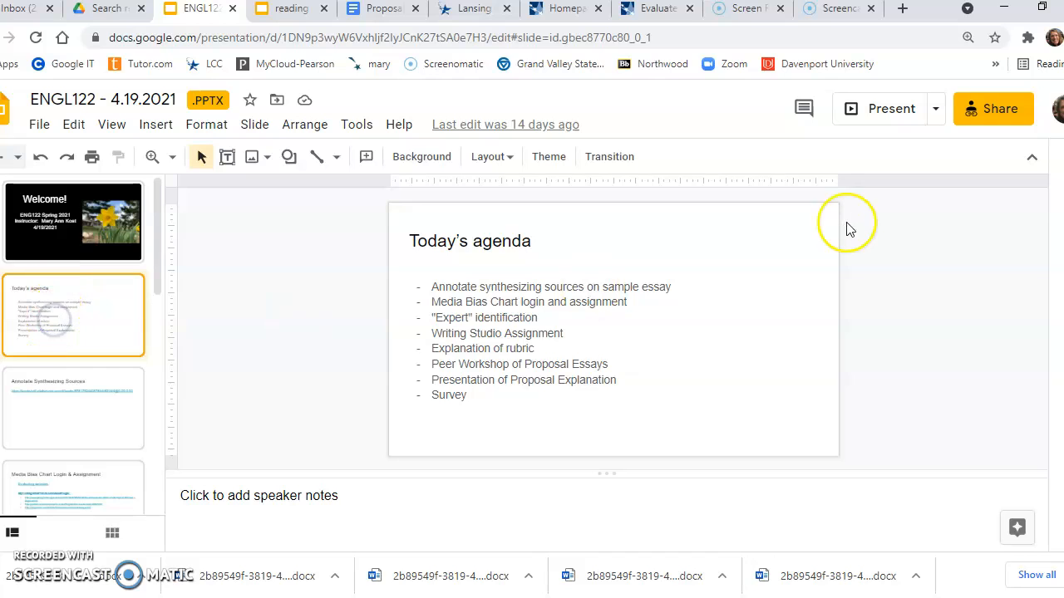
- Present the ENGL122 deck full screen starting from the Today's agenda slide
left_click(881, 110)
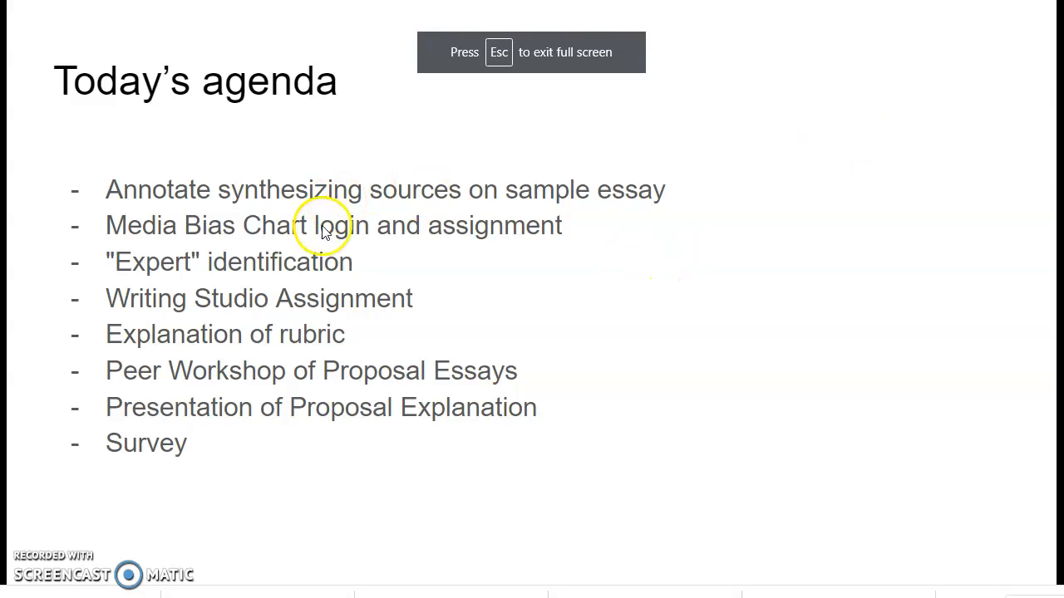
mouse_move(563, 322)
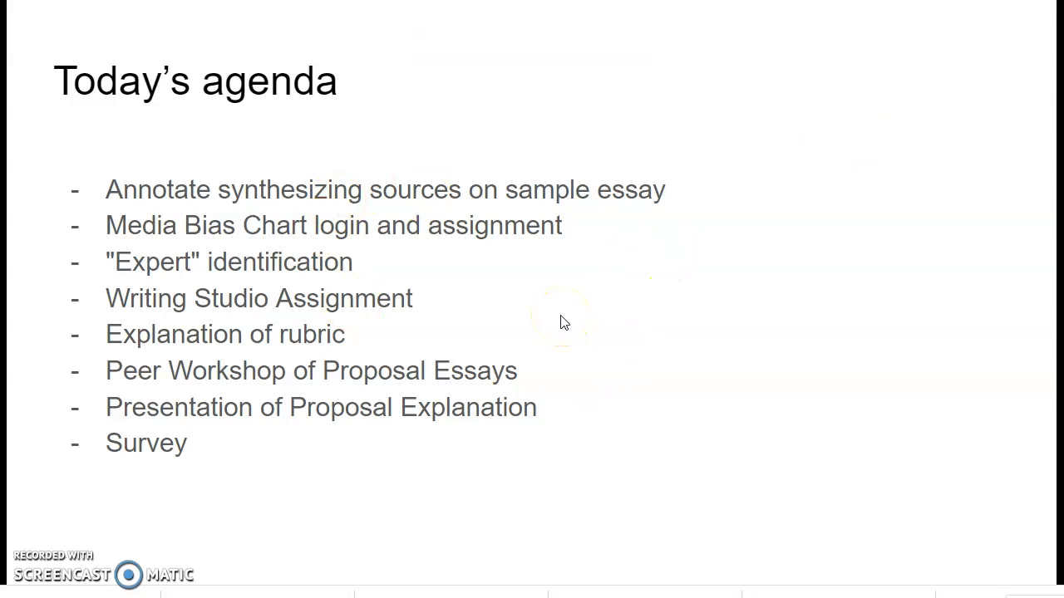
mouse_move(495, 331)
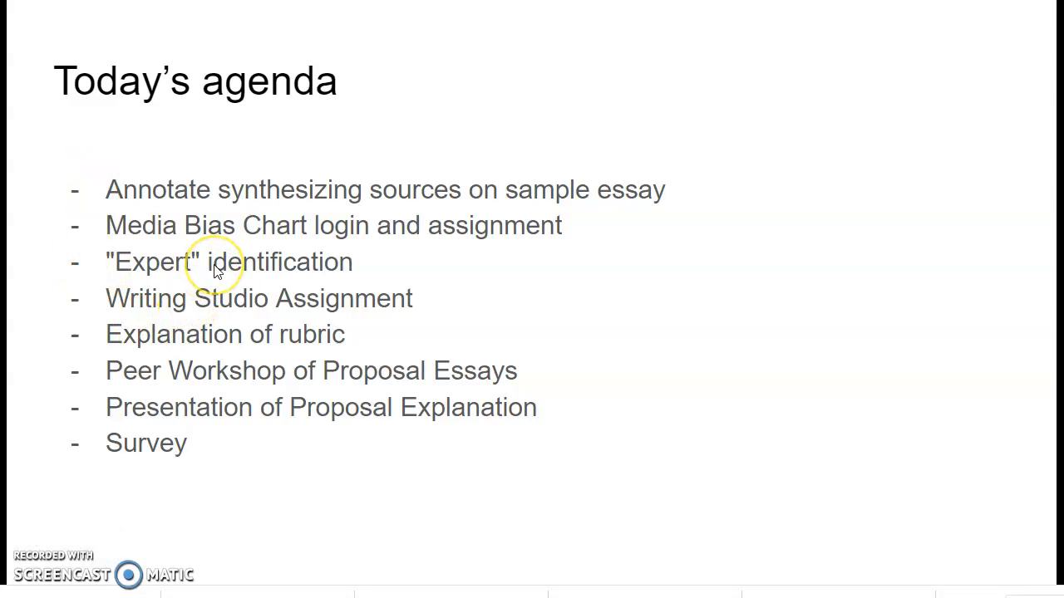
mouse_move(319, 199)
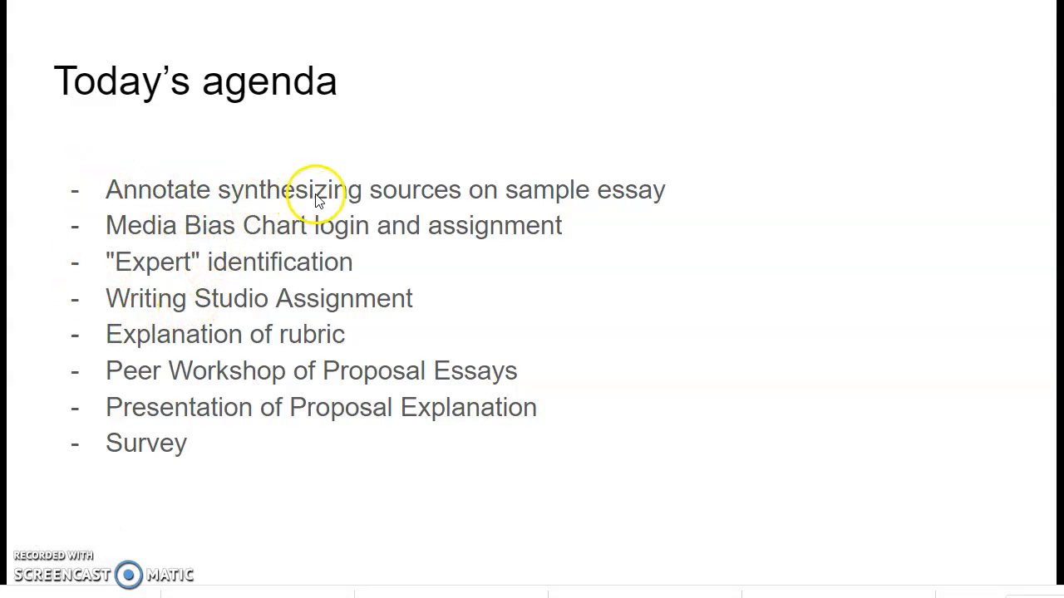
mouse_move(601, 207)
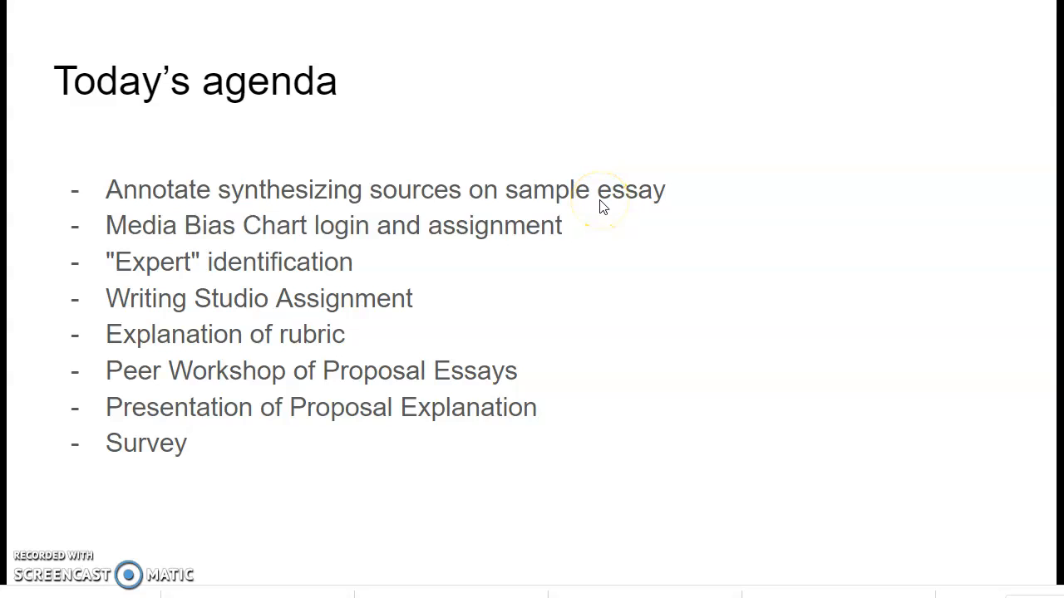
mouse_move(622, 206)
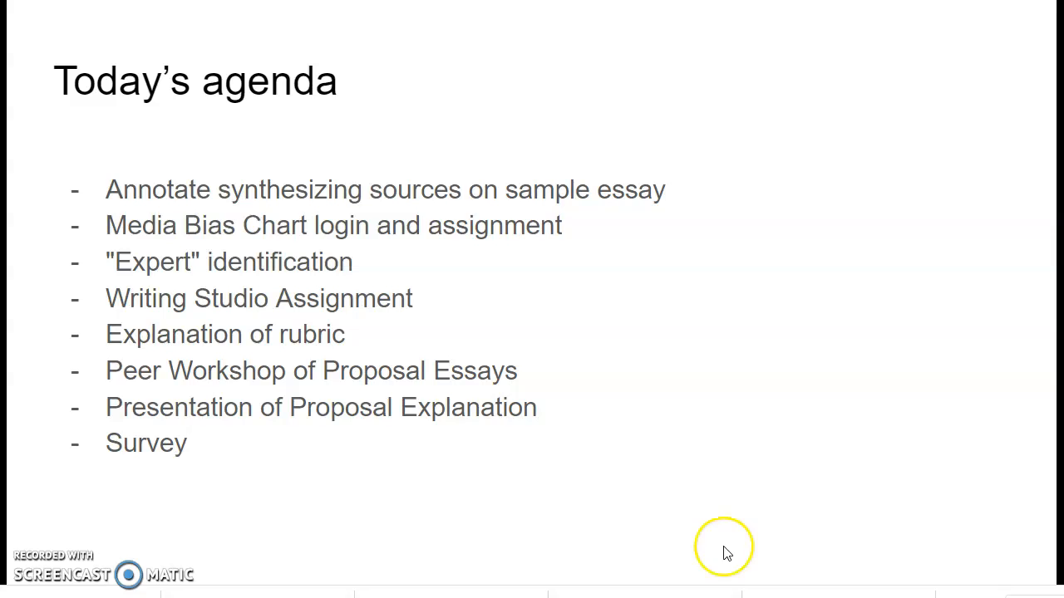
mouse_move(625, 357)
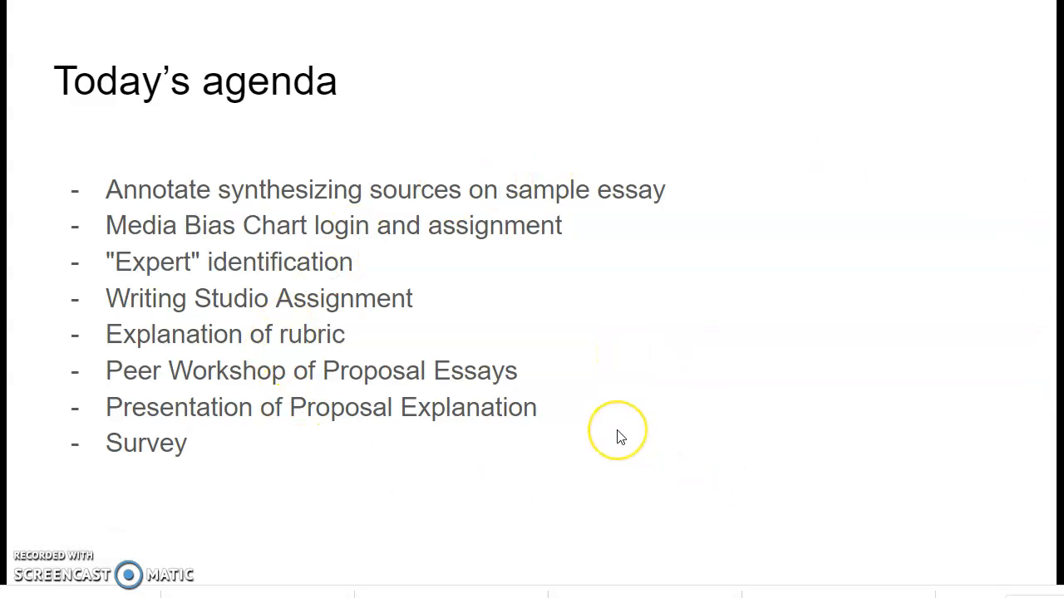
mouse_move(619, 436)
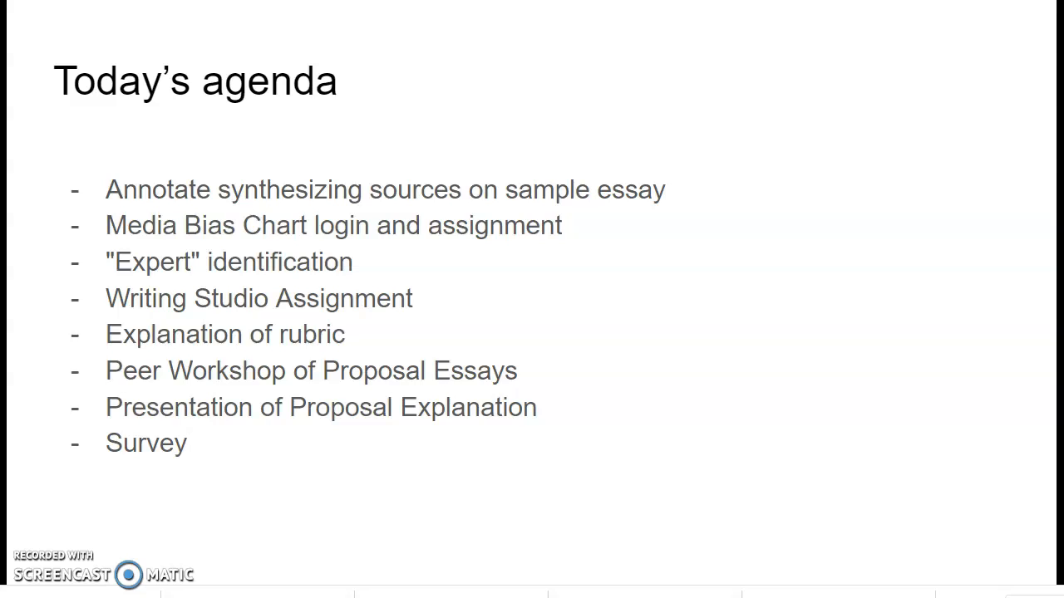
mouse_move(772, 419)
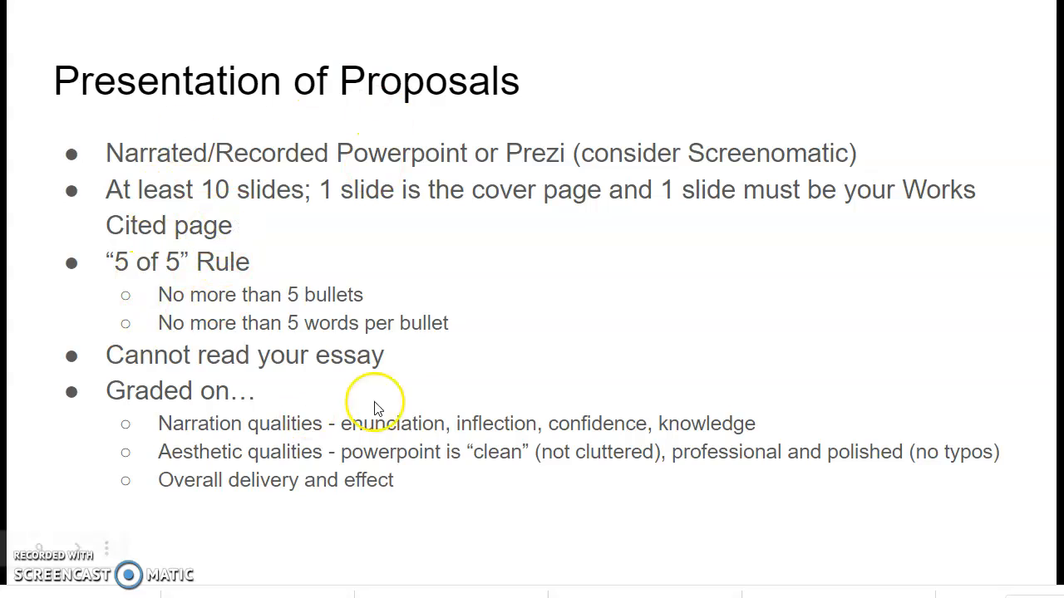
mouse_move(286, 429)
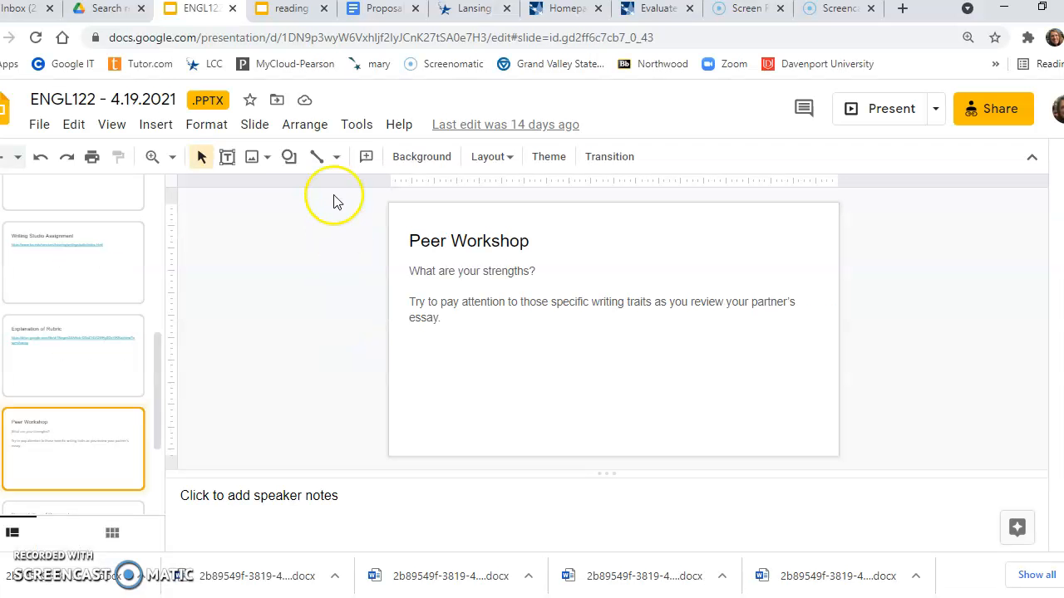
left_click(382, 7)
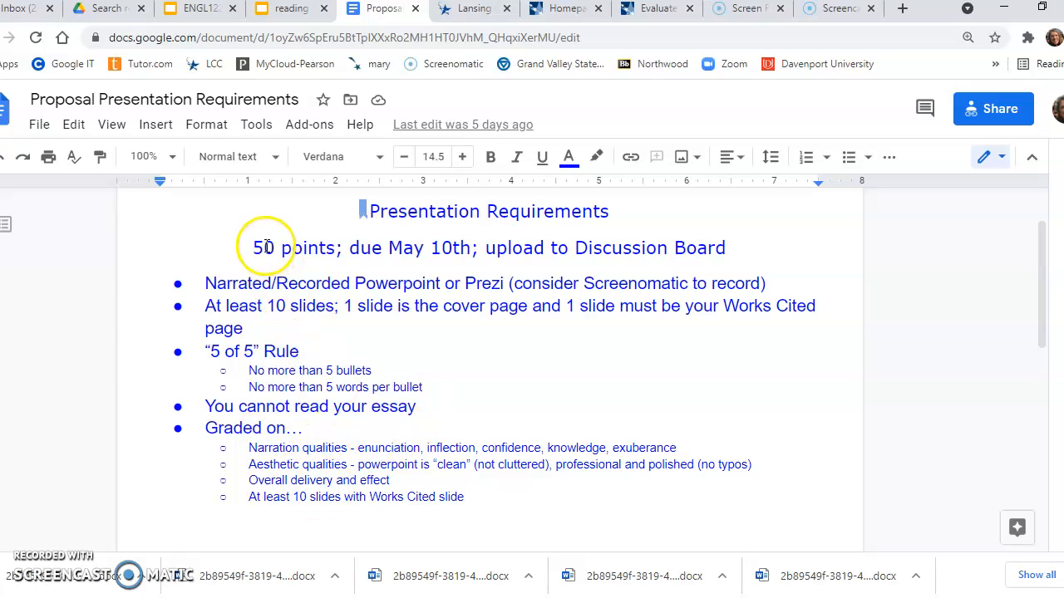
mouse_move(346, 452)
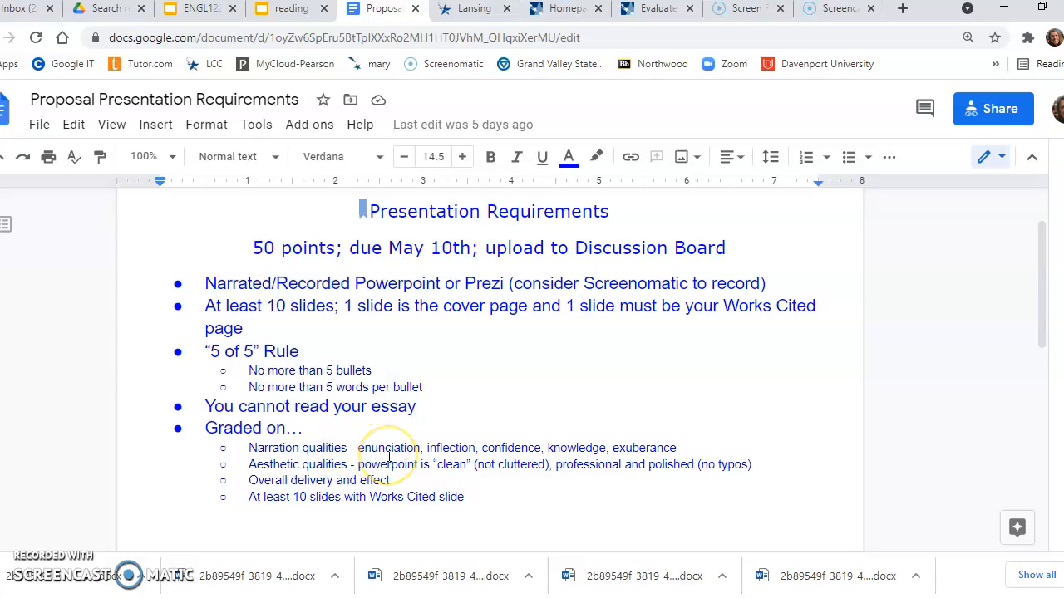
mouse_move(447, 459)
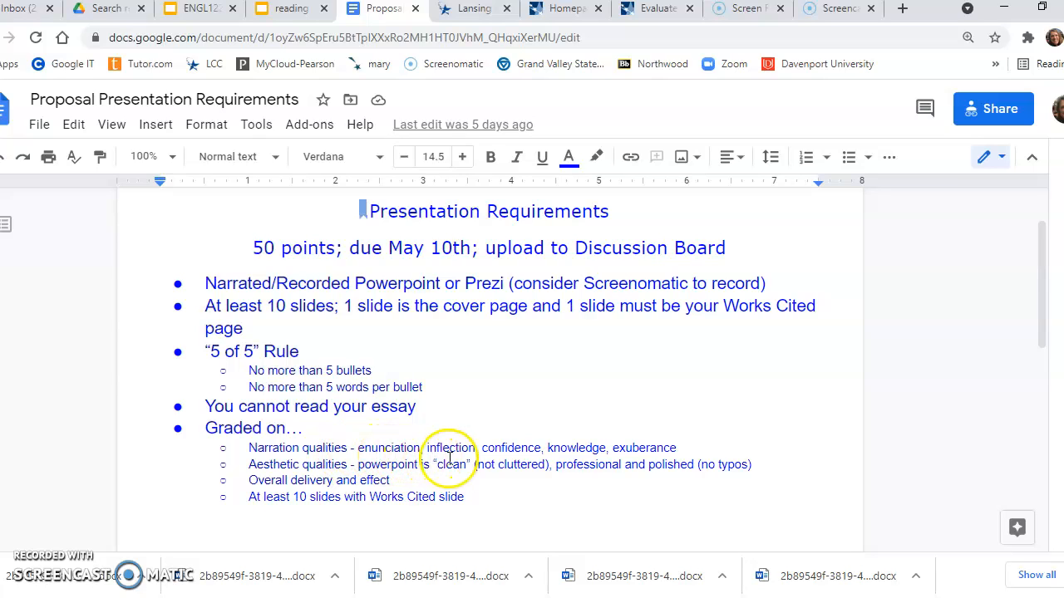
left_click(453, 449)
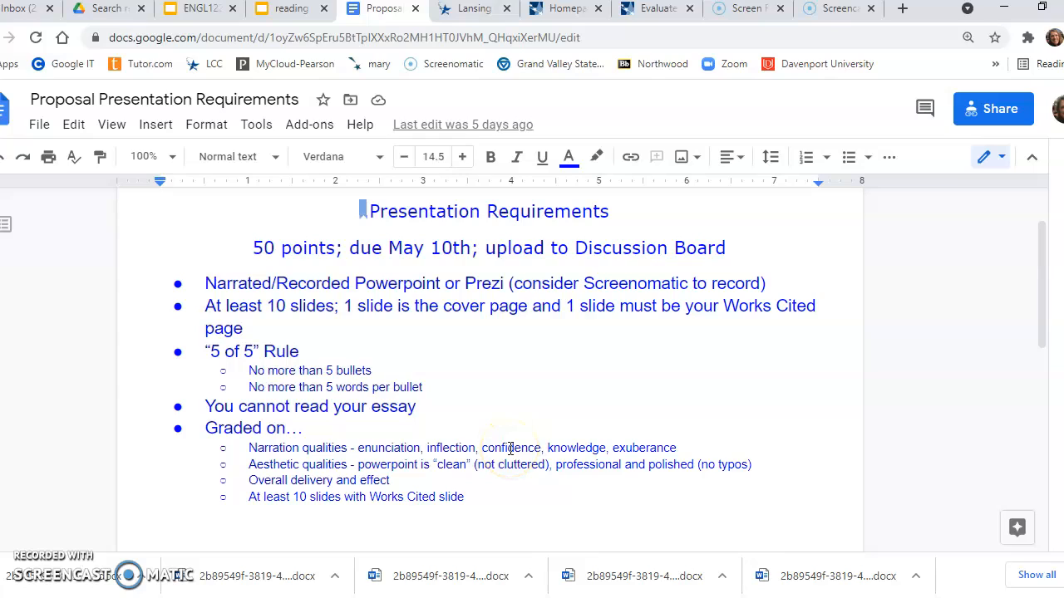
mouse_move(587, 449)
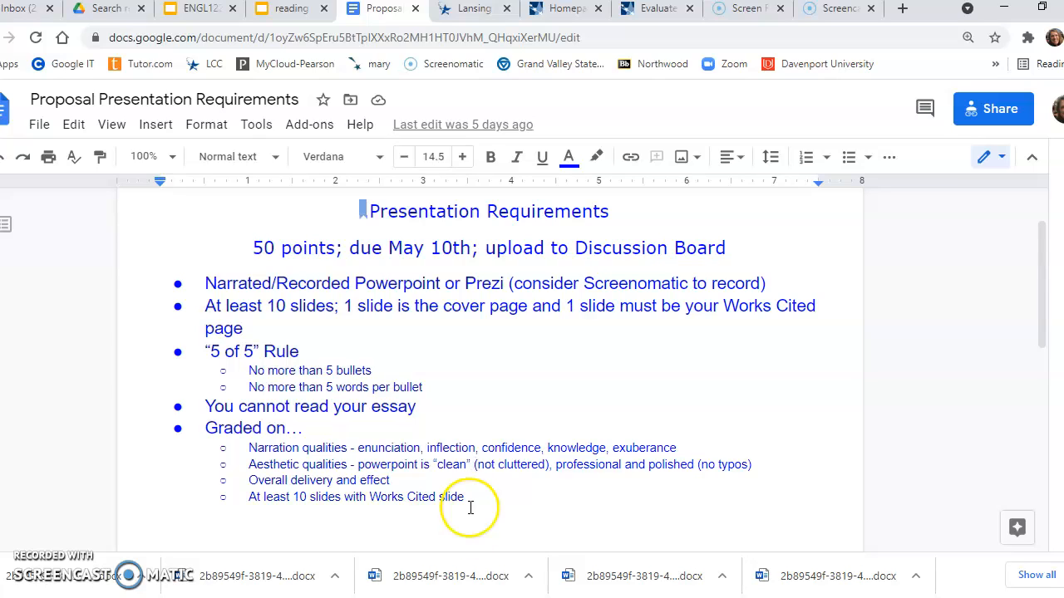
mouse_move(569, 472)
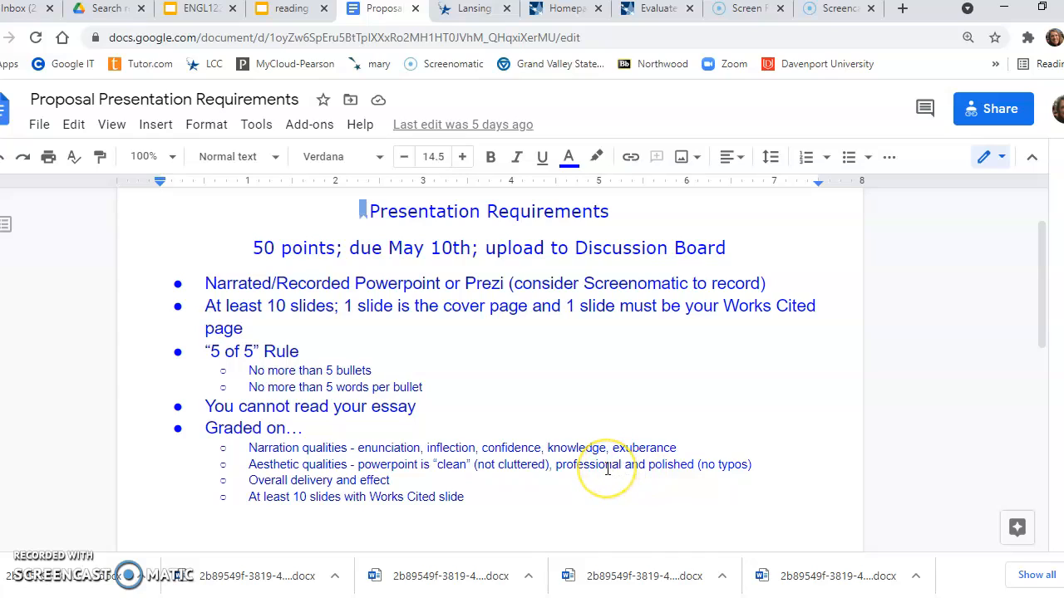
mouse_move(702, 462)
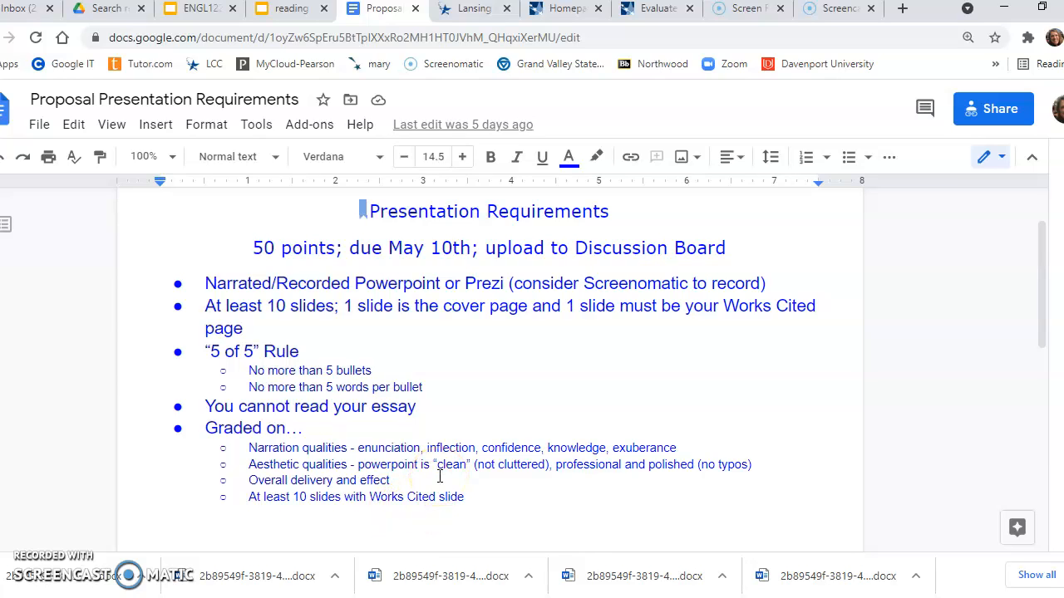
mouse_move(835, 87)
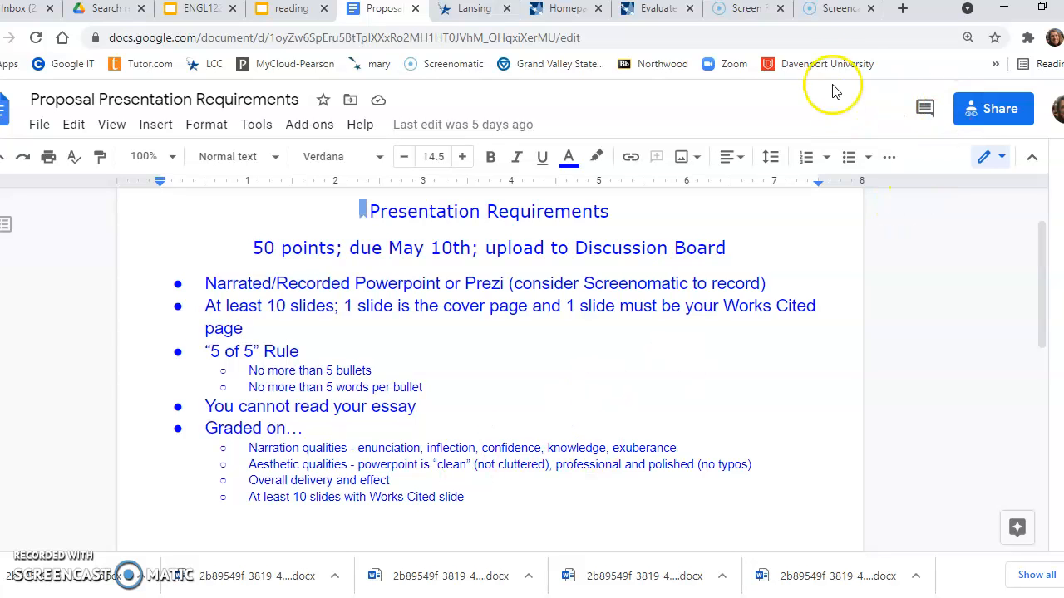
- Show the Screencast-O-Matic home page with its screen, webcam or both recorder options
left_click(745, 9)
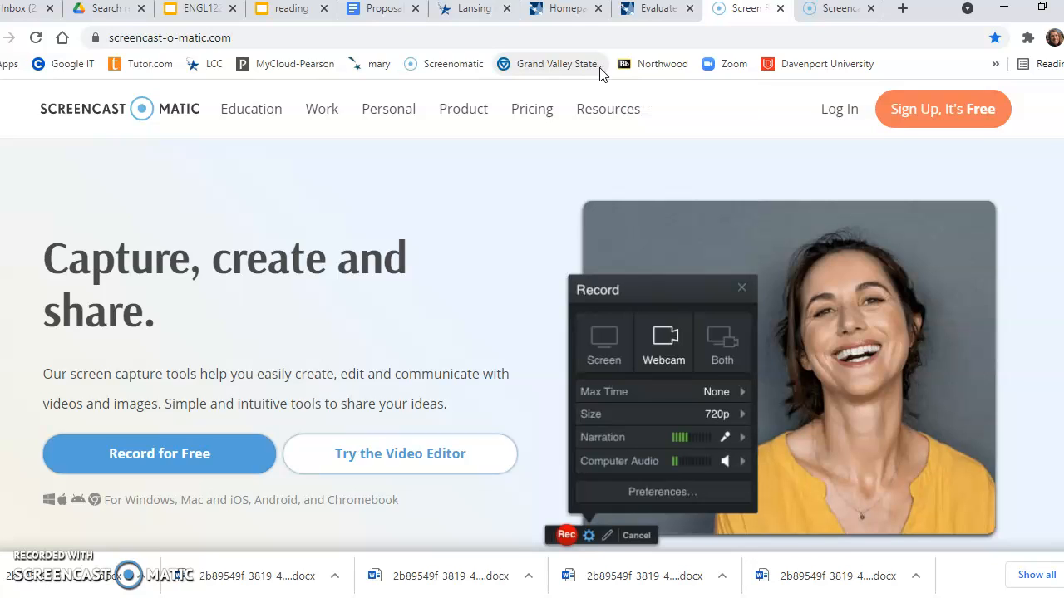
mouse_move(163, 68)
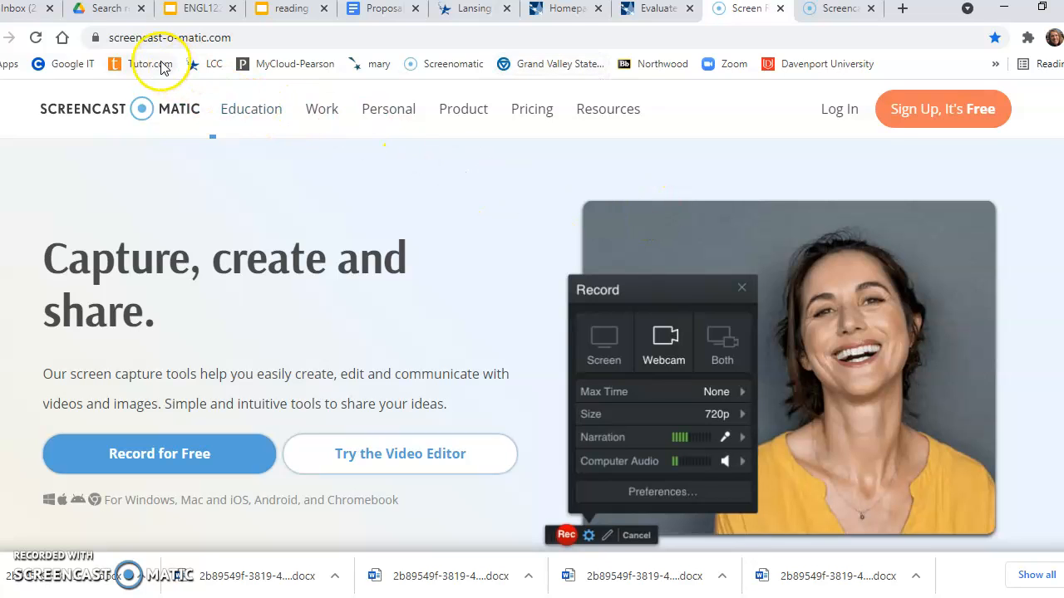
mouse_move(926, 113)
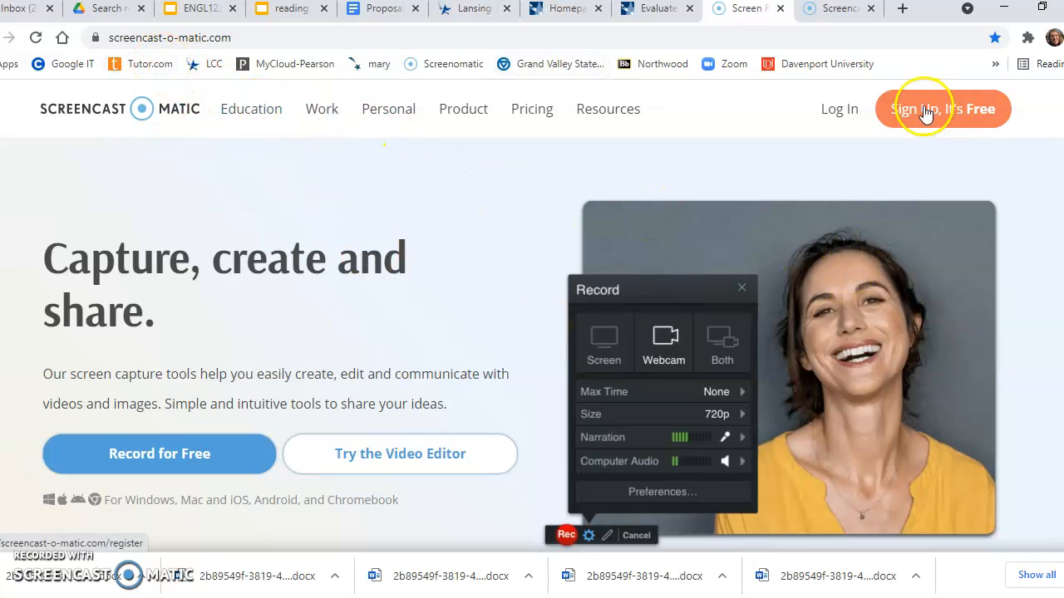
- Show the Screencast-O-Matic Videos library with the search cleared, listing all 28 recordings
left_click(833, 8)
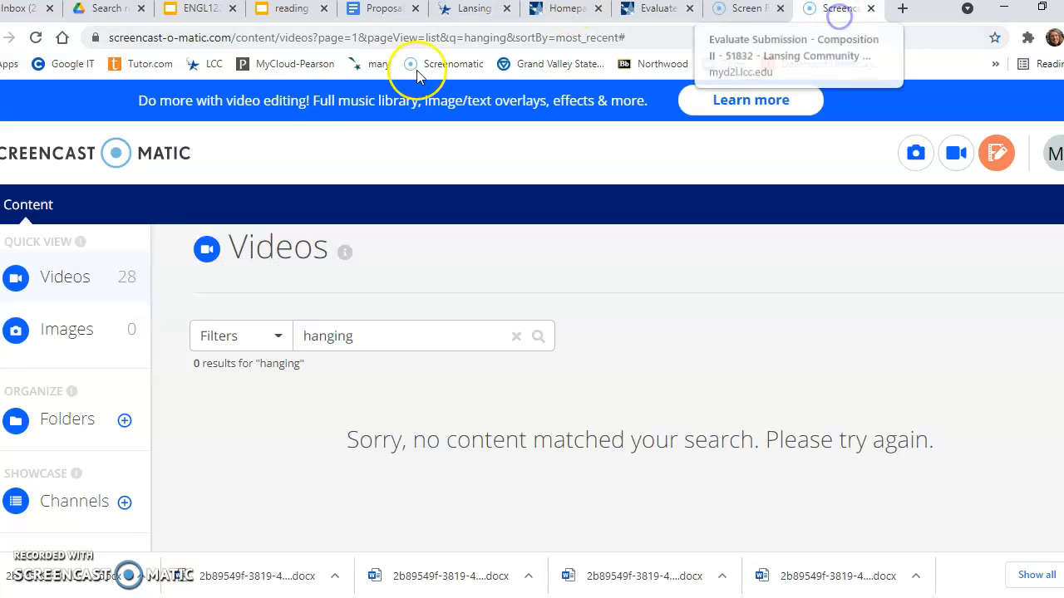
mouse_move(955, 153)
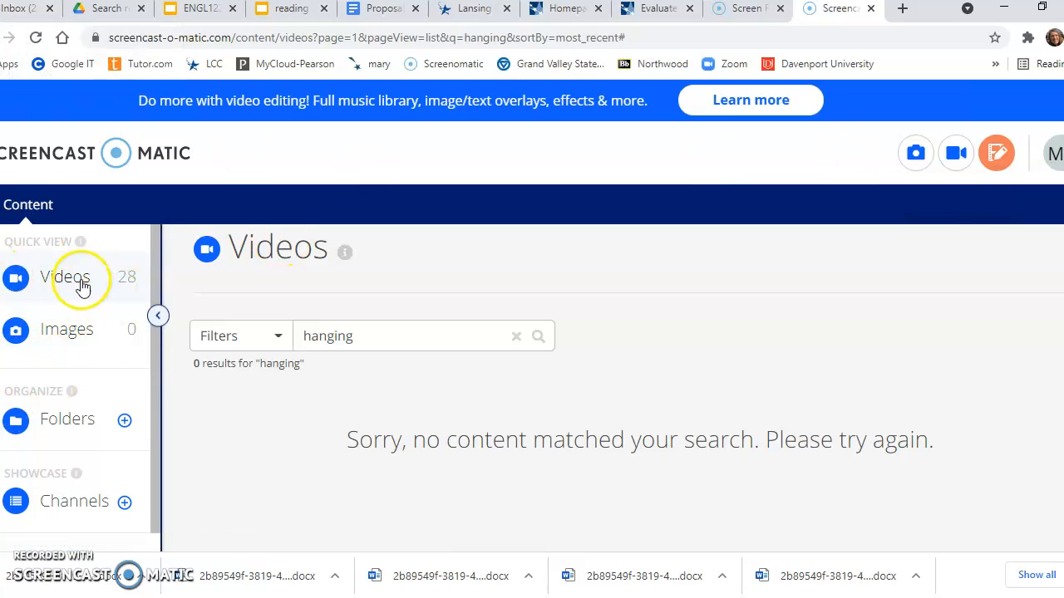
left_click(66, 275)
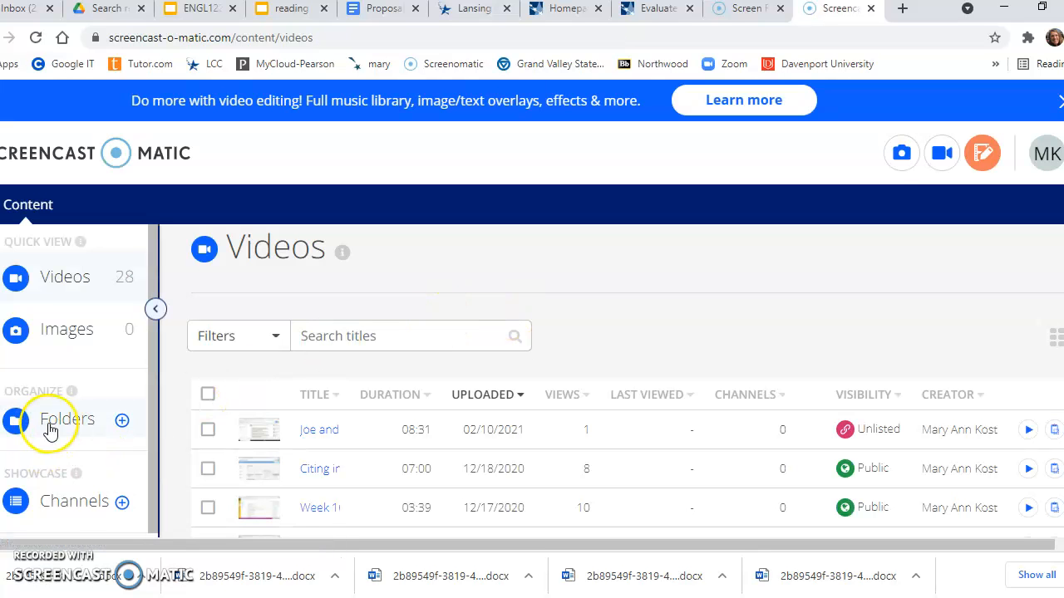
scroll("down", 3)
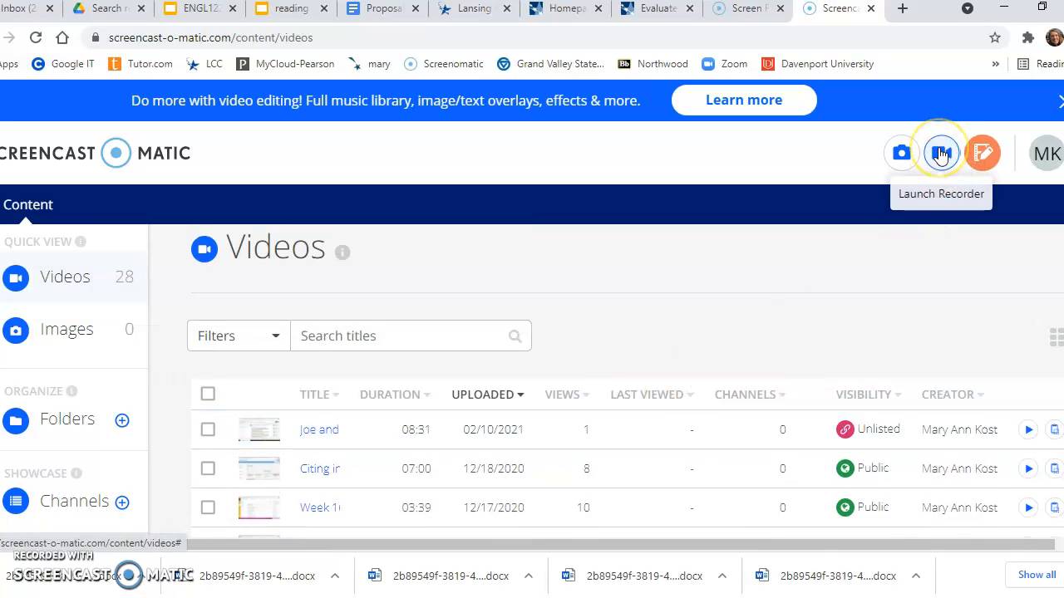
mouse_move(341, 285)
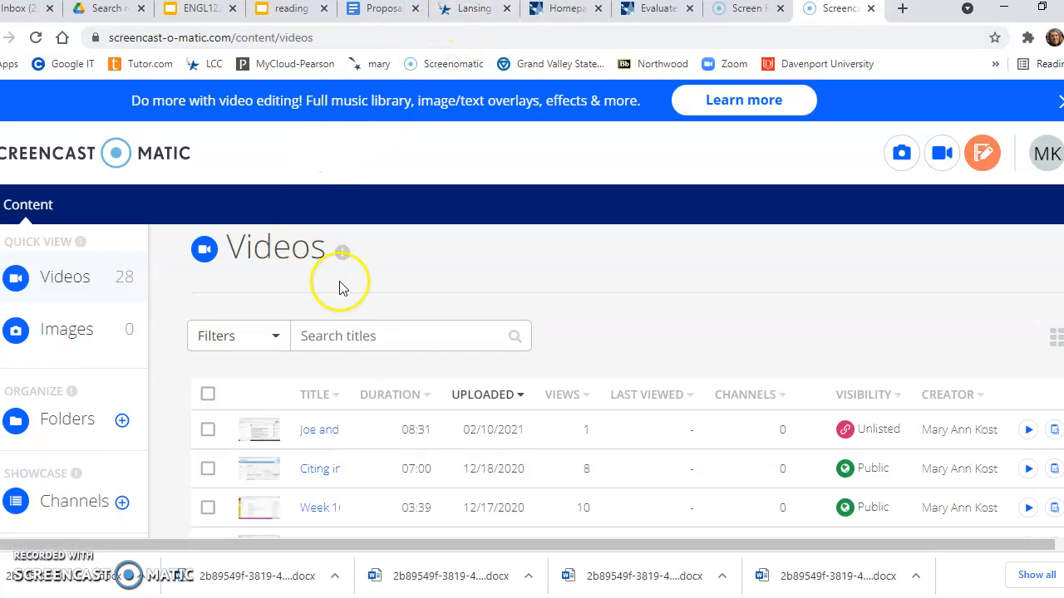
mouse_move(319, 292)
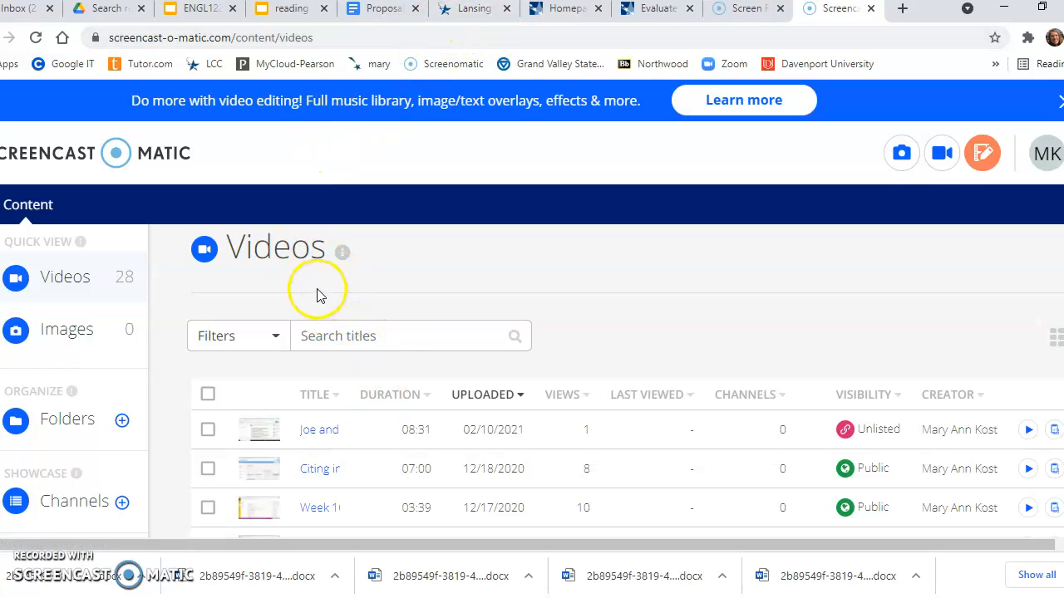
mouse_move(316, 124)
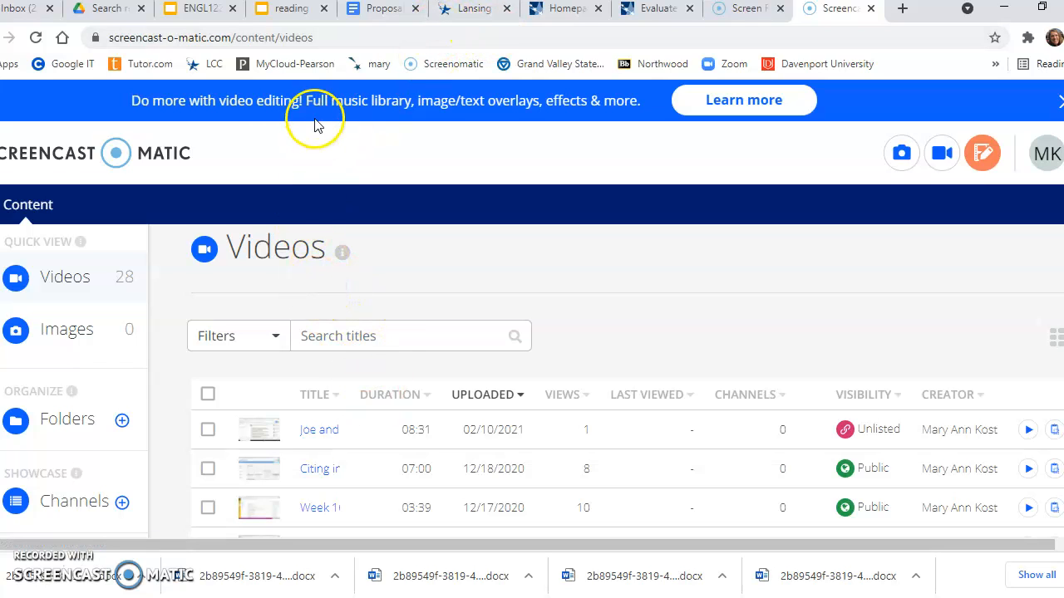
mouse_move(342, 171)
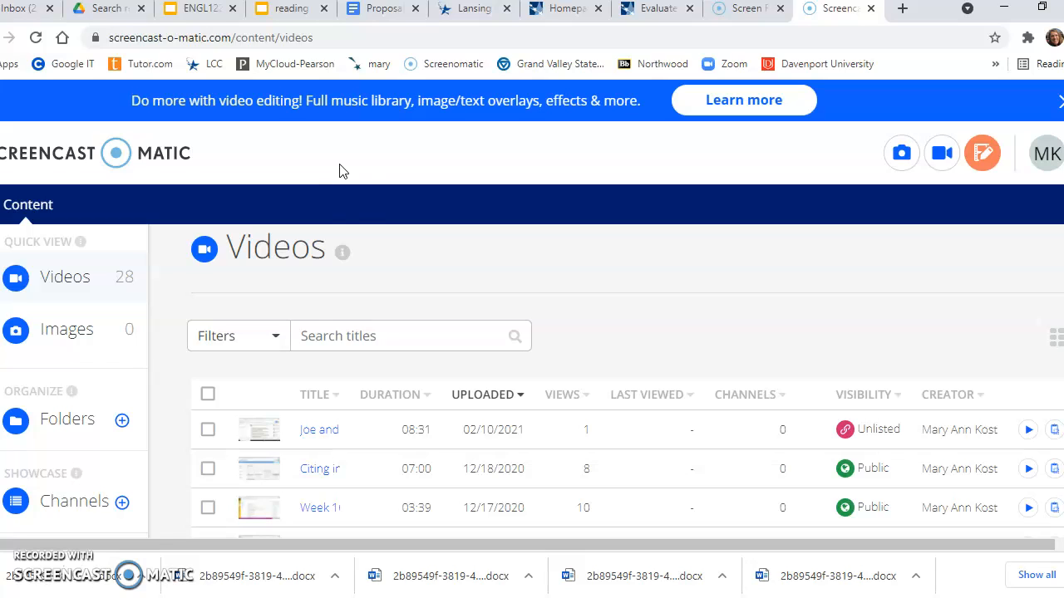
mouse_move(382, 9)
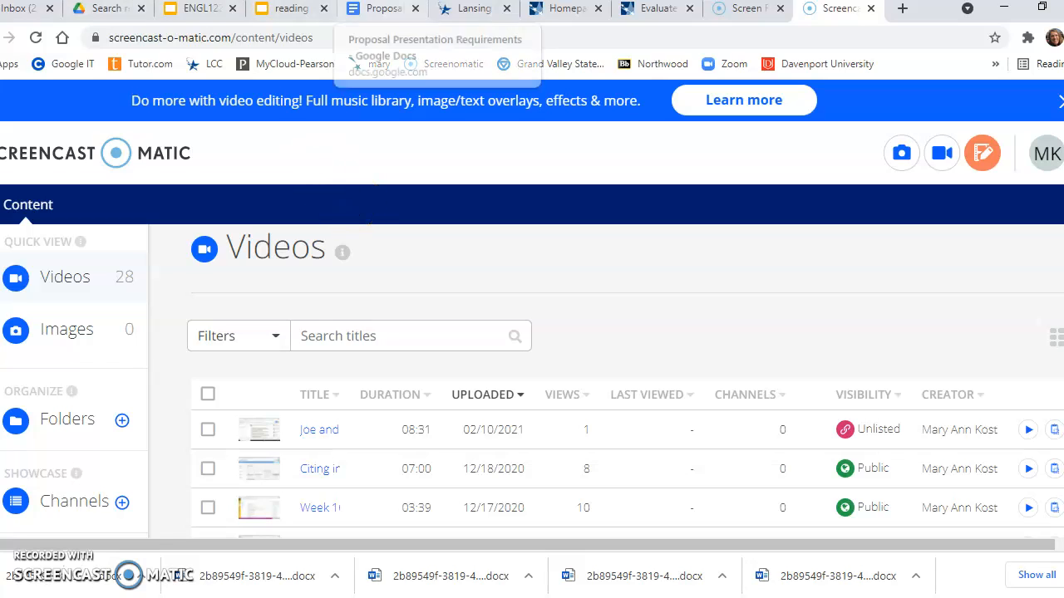
- Glance at the ENGL122 deck and recorder home page, ending back on the requirements document
left_click(382, 9)
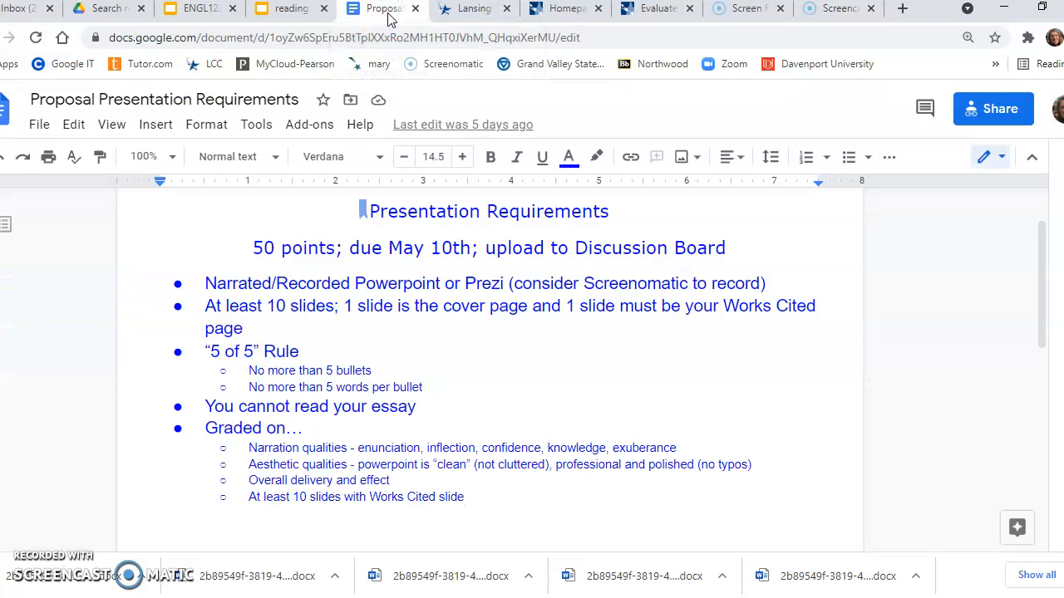
left_click(196, 8)
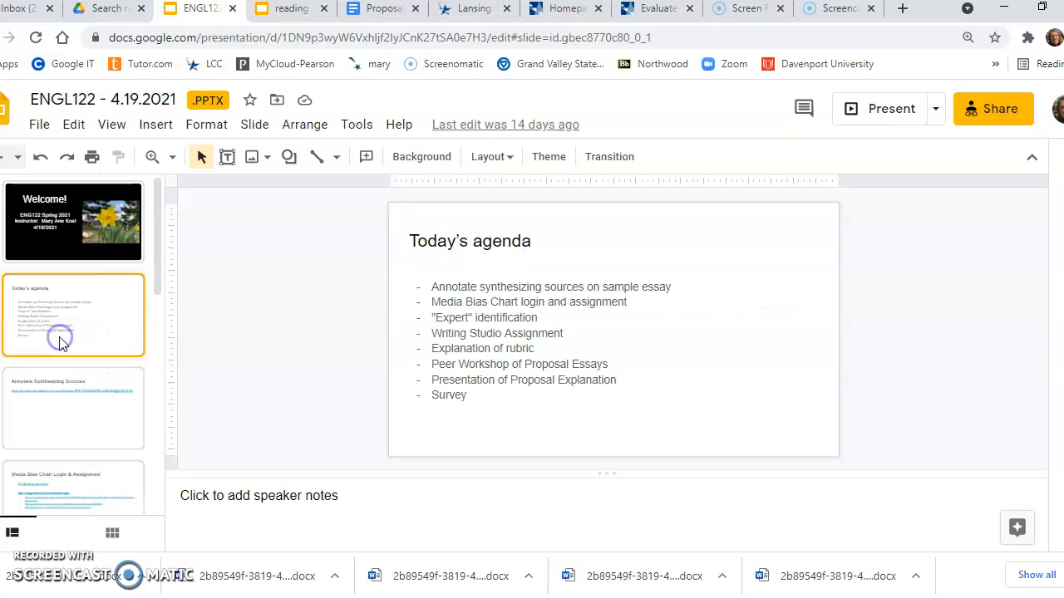
mouse_move(576, 319)
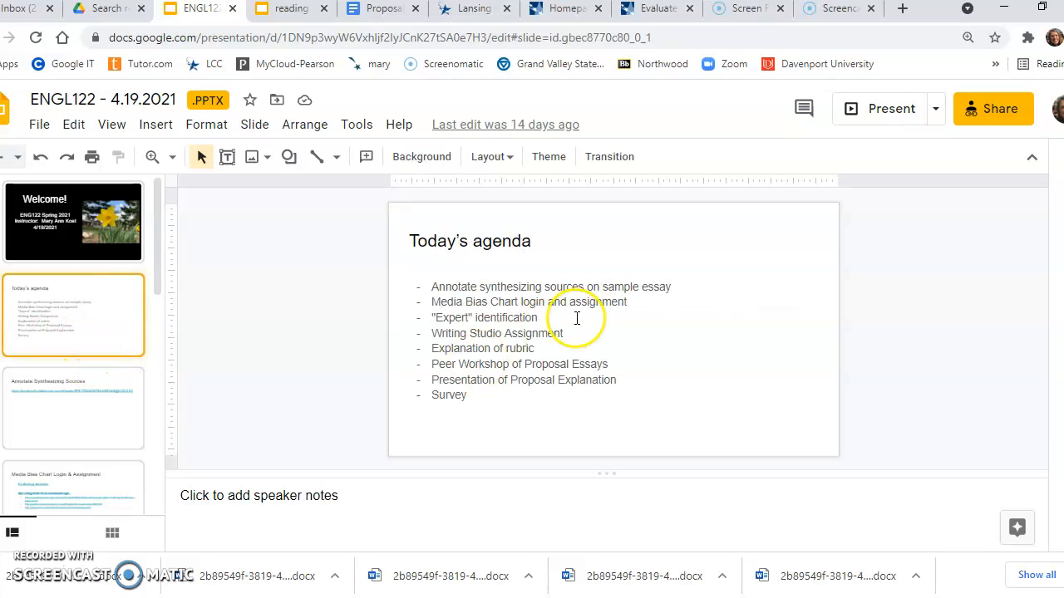
left_click(746, 10)
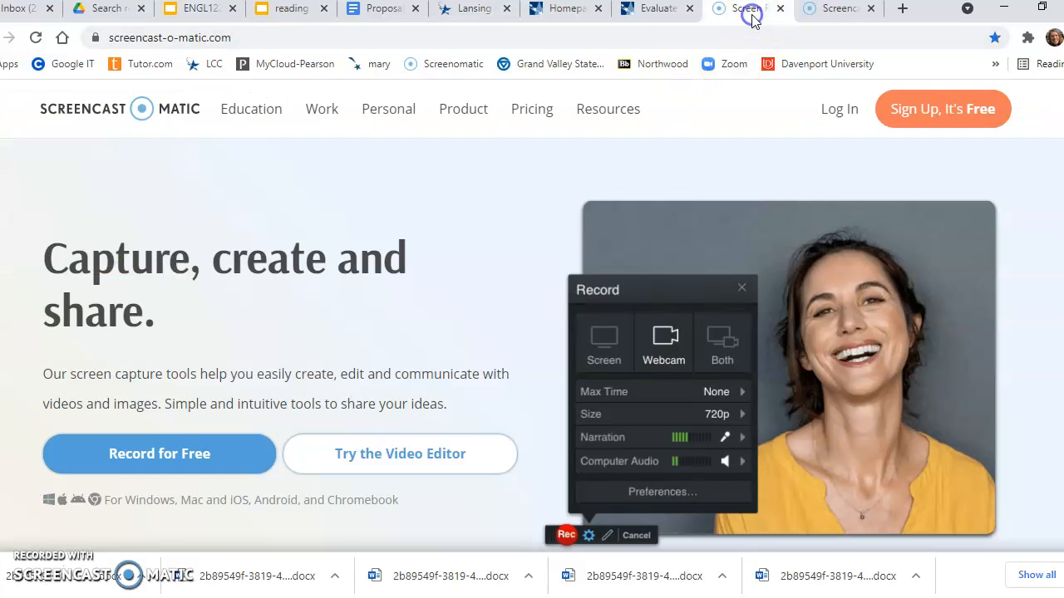
left_click(381, 8)
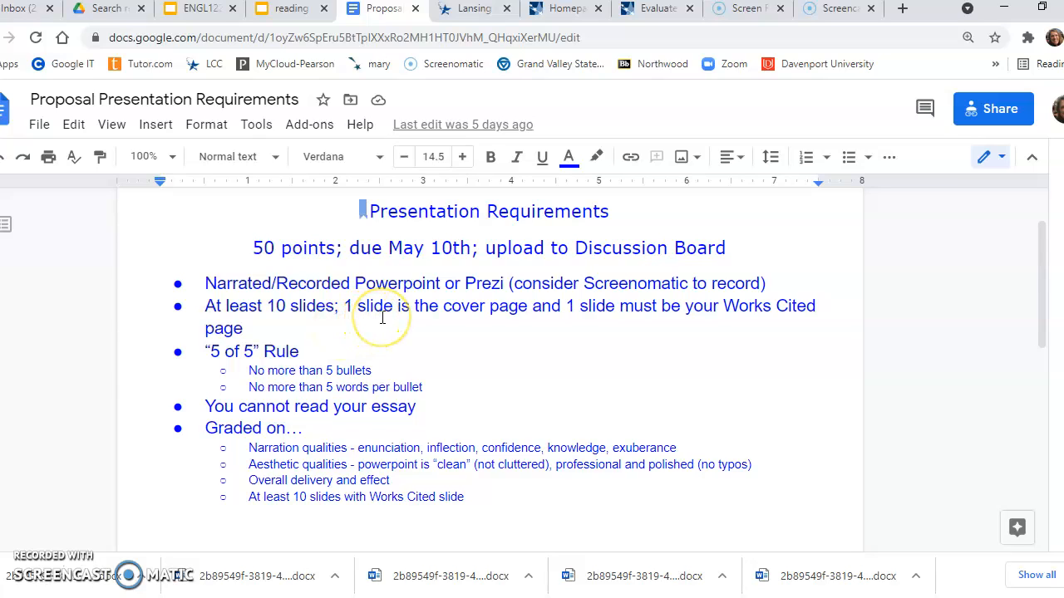
mouse_move(163, 523)
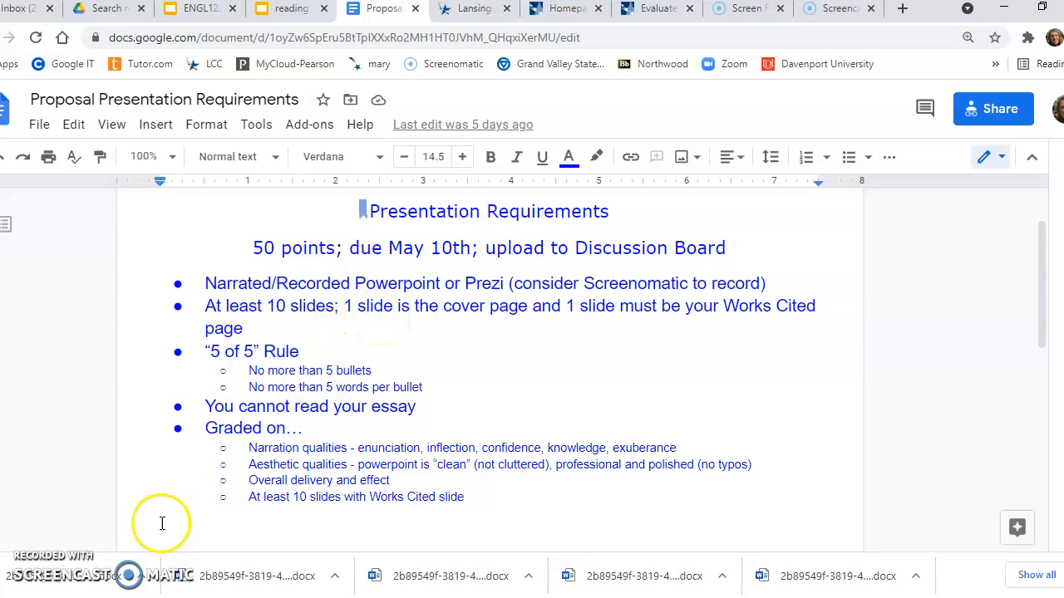